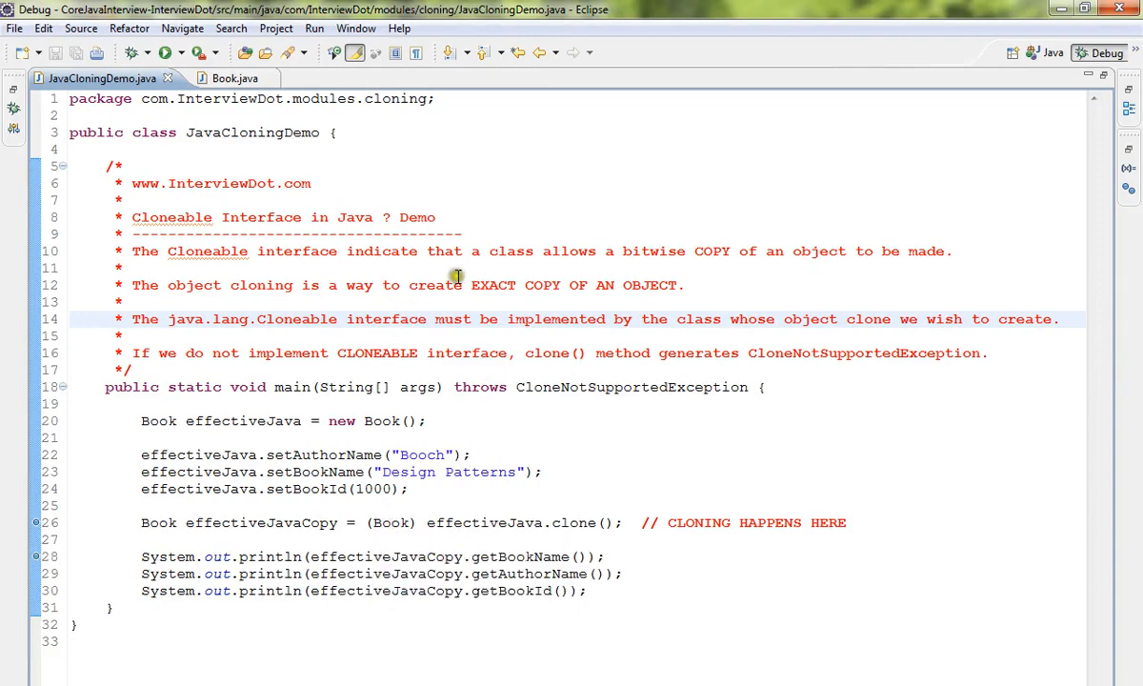
pyautogui.moveTo(463, 274)
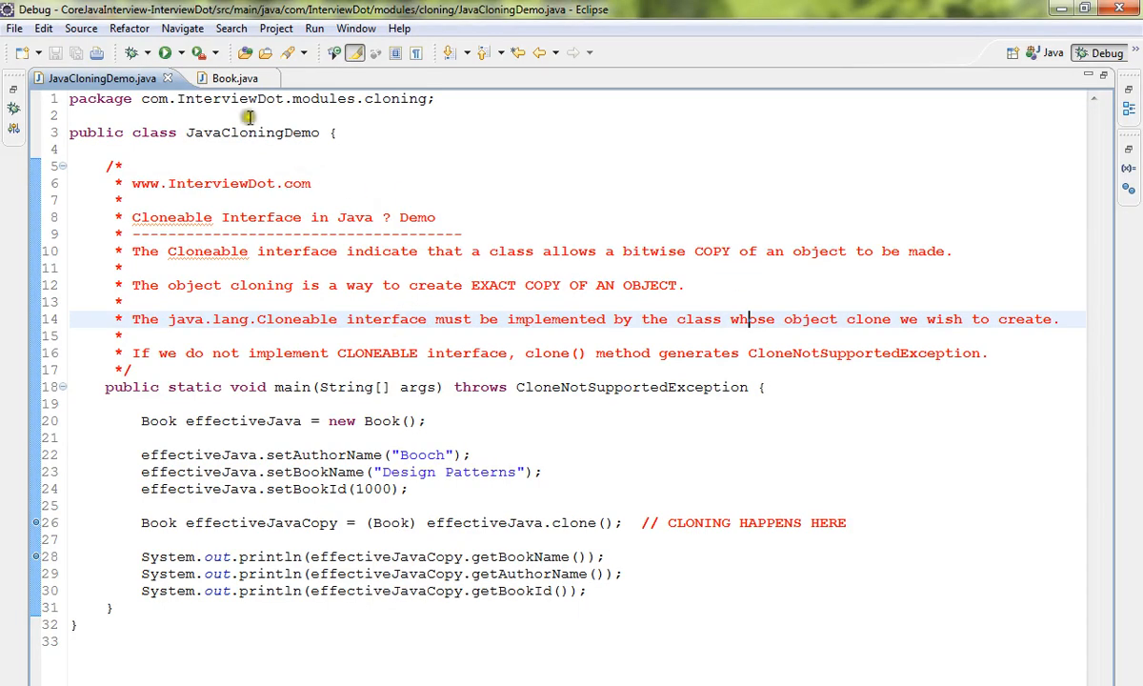
# Review the Book class header's Cloneable declaration and its clone method name
pyautogui.click(225, 77)
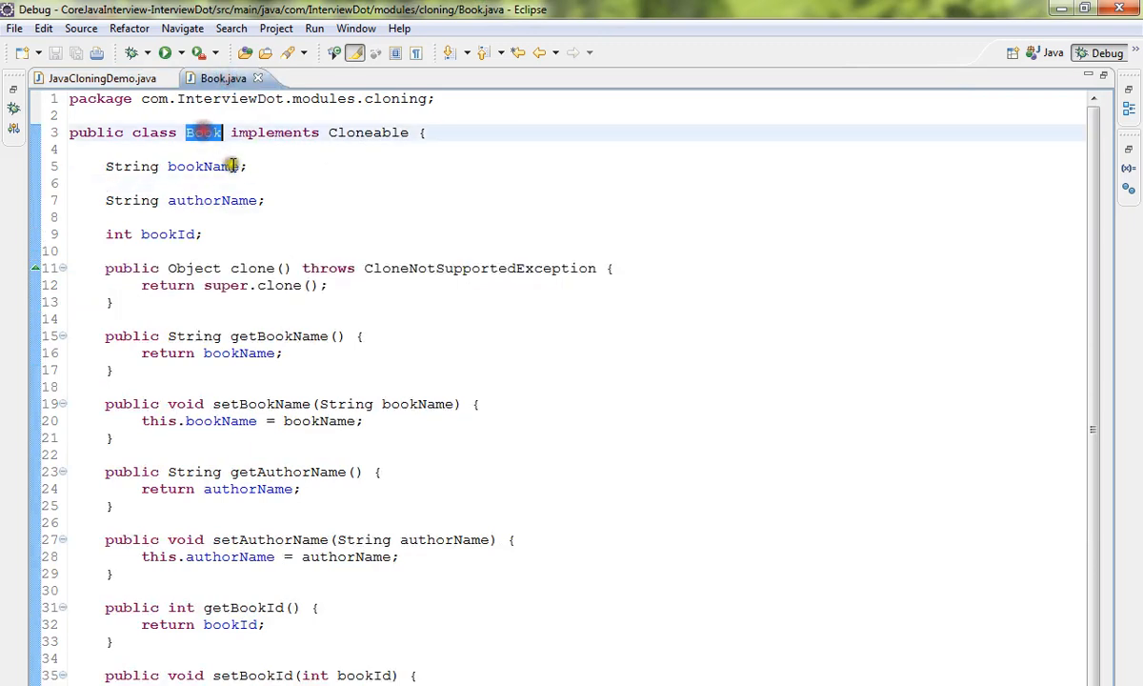
pyautogui.doubleClick(368, 134)
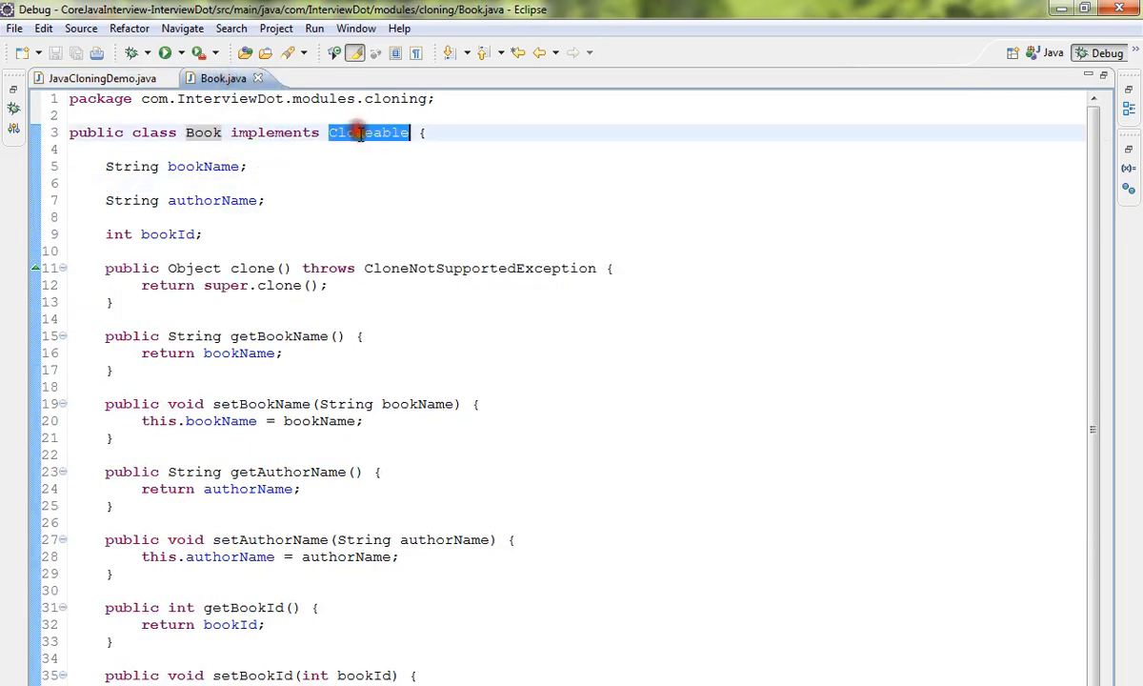
pyautogui.moveTo(332, 166)
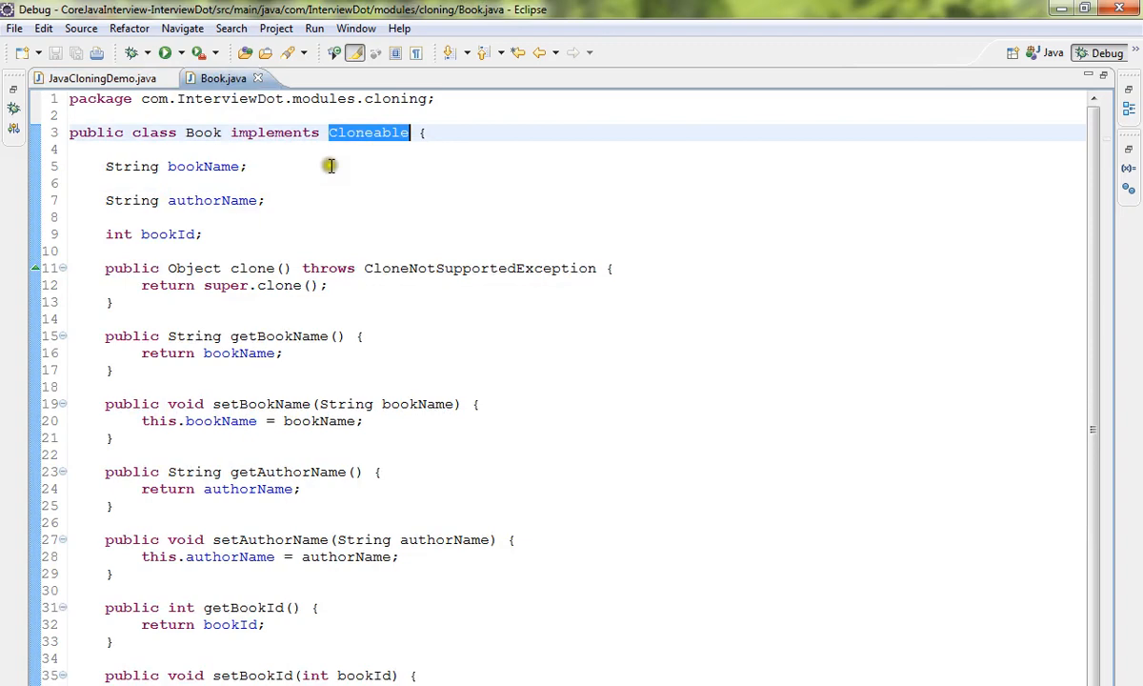
pyautogui.click(103, 76)
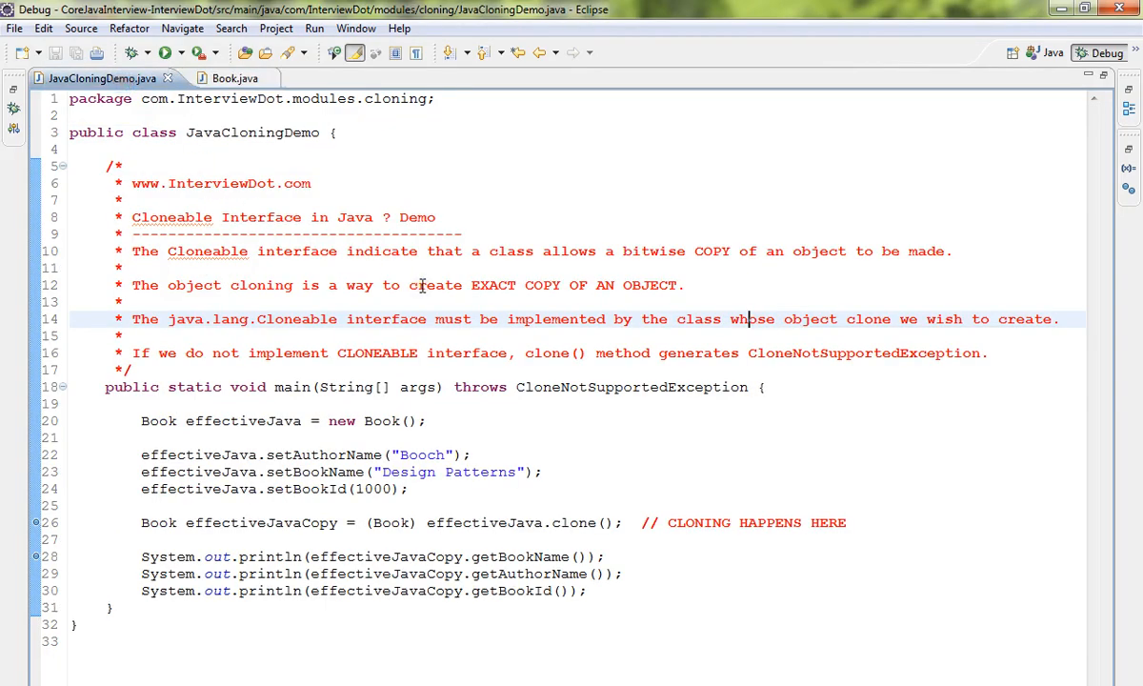
pyautogui.click(225, 77)
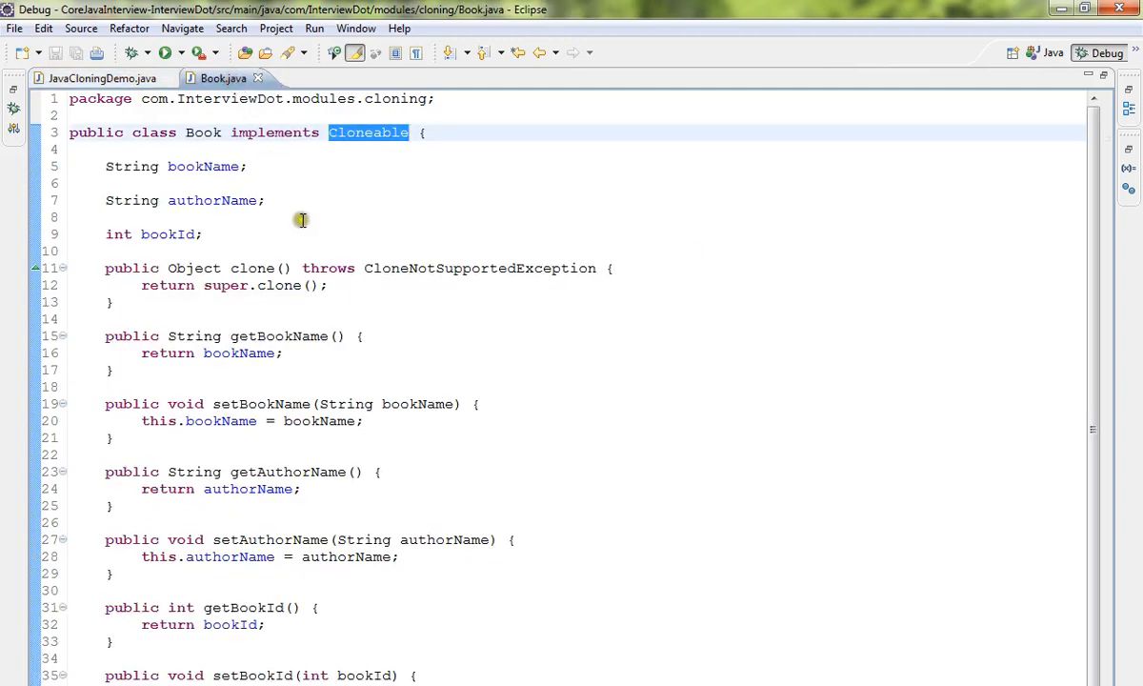
pyautogui.moveTo(257, 183)
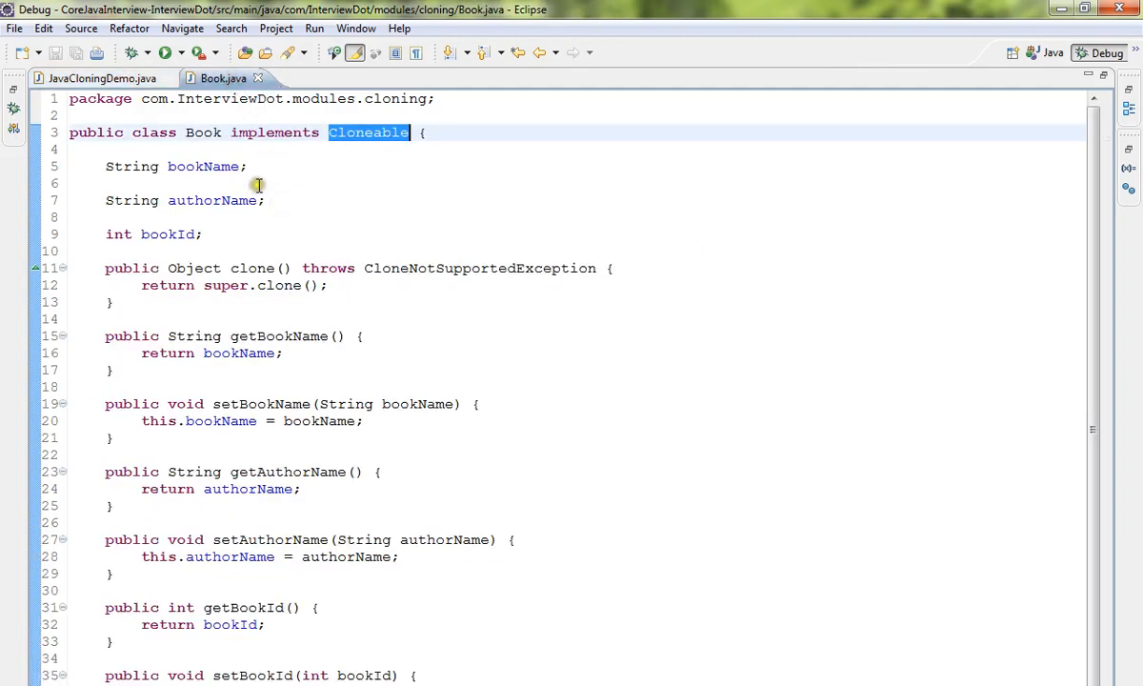
pyautogui.doubleClick(256, 267)
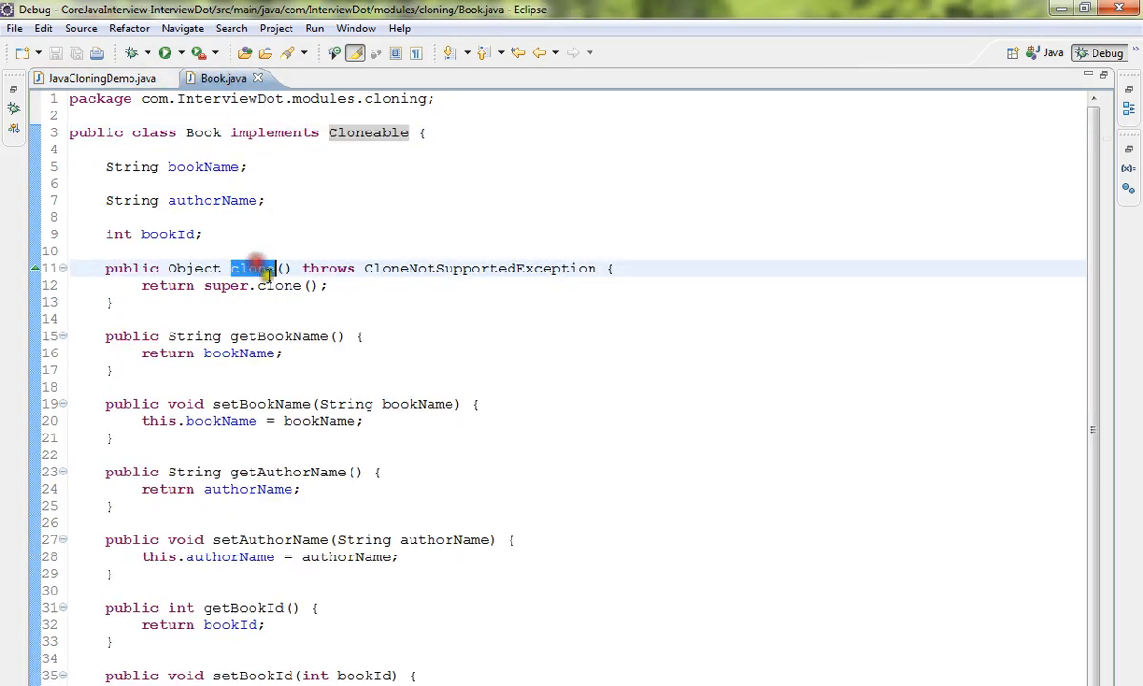
pyautogui.moveTo(377, 286)
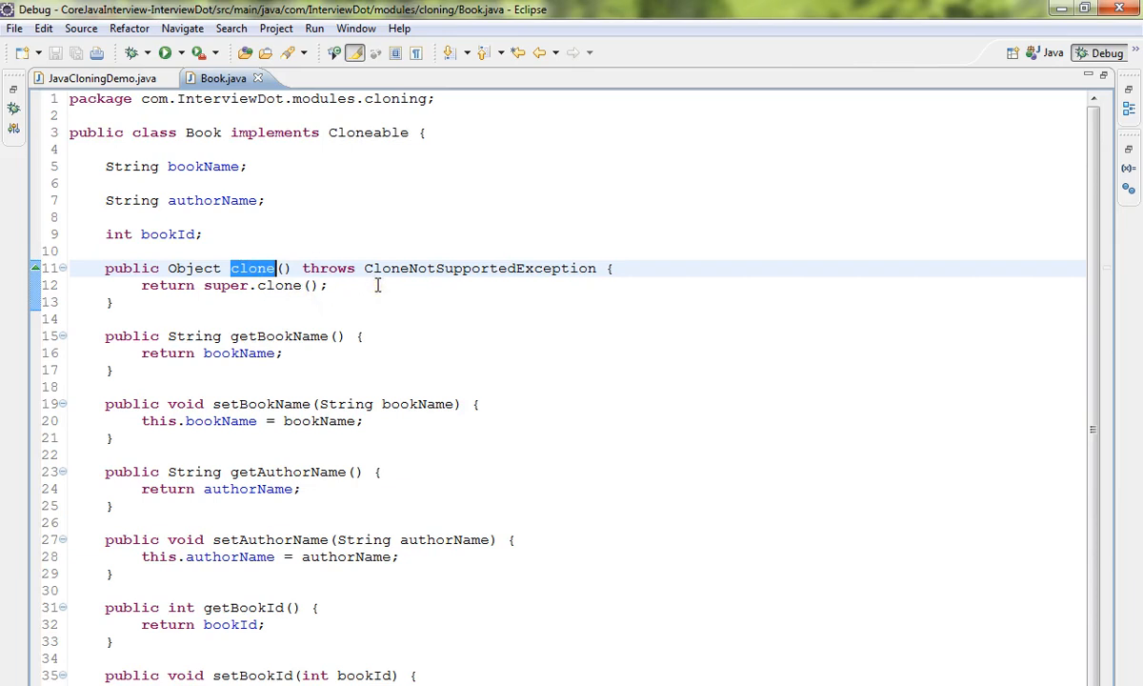
pyautogui.moveTo(418, 279)
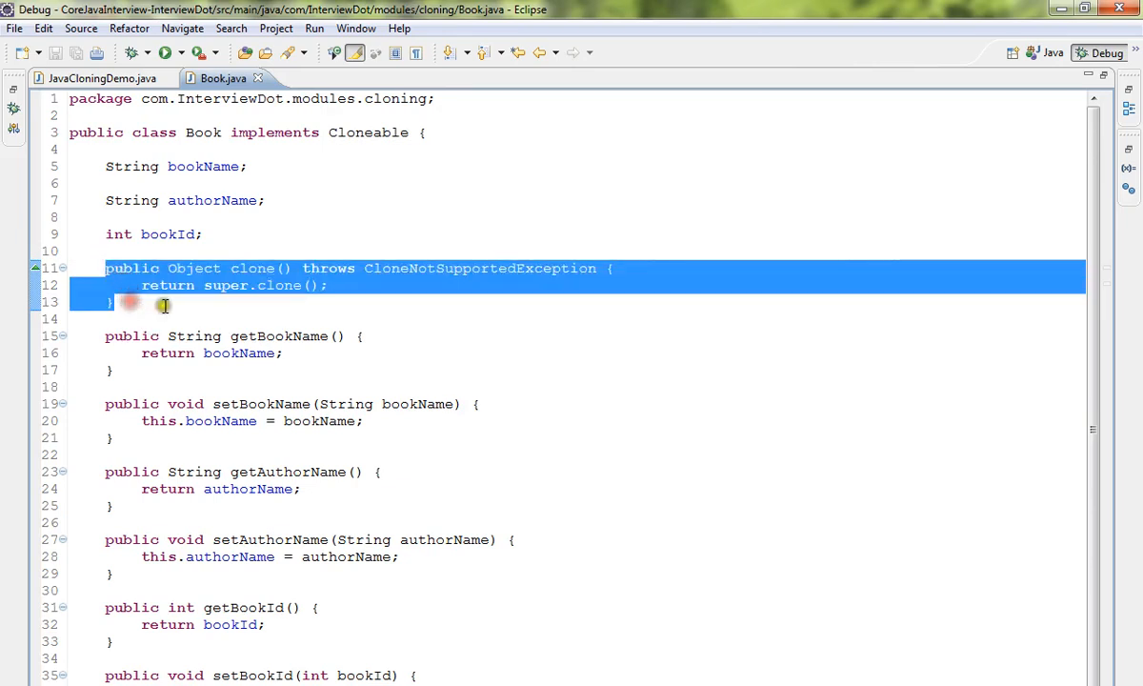
# Highlight the Book class name and its whole clone method, glancing back at JavaCloningDemo between
pyautogui.doubleClick(202, 134)
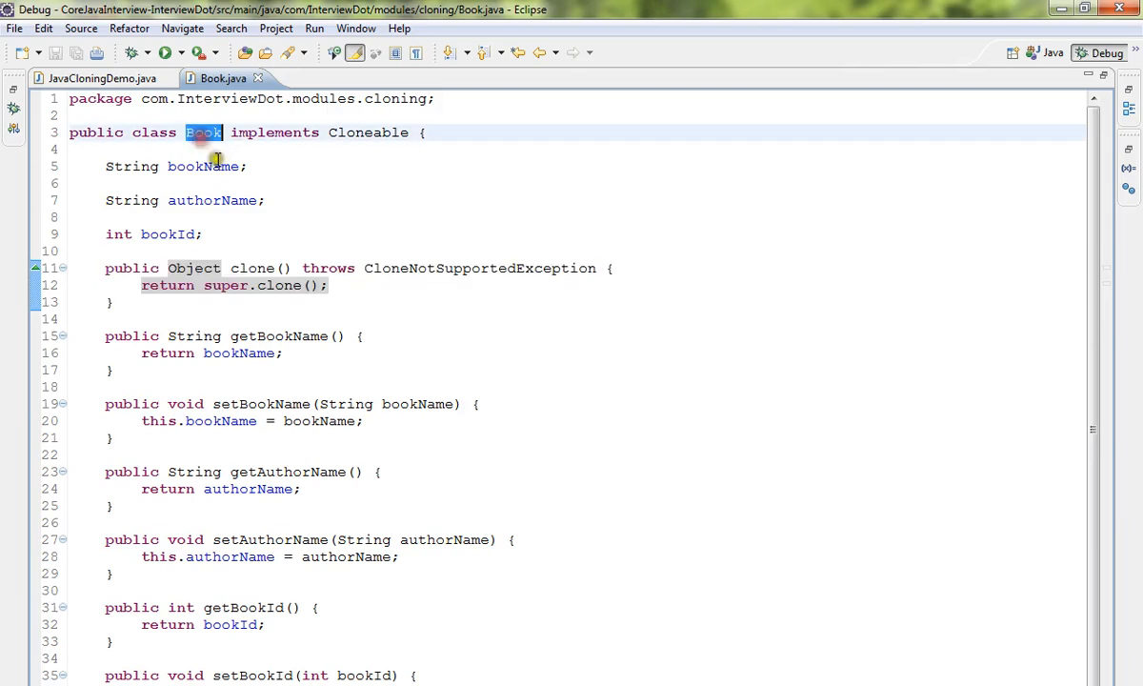
pyautogui.doubleClick(368, 133)
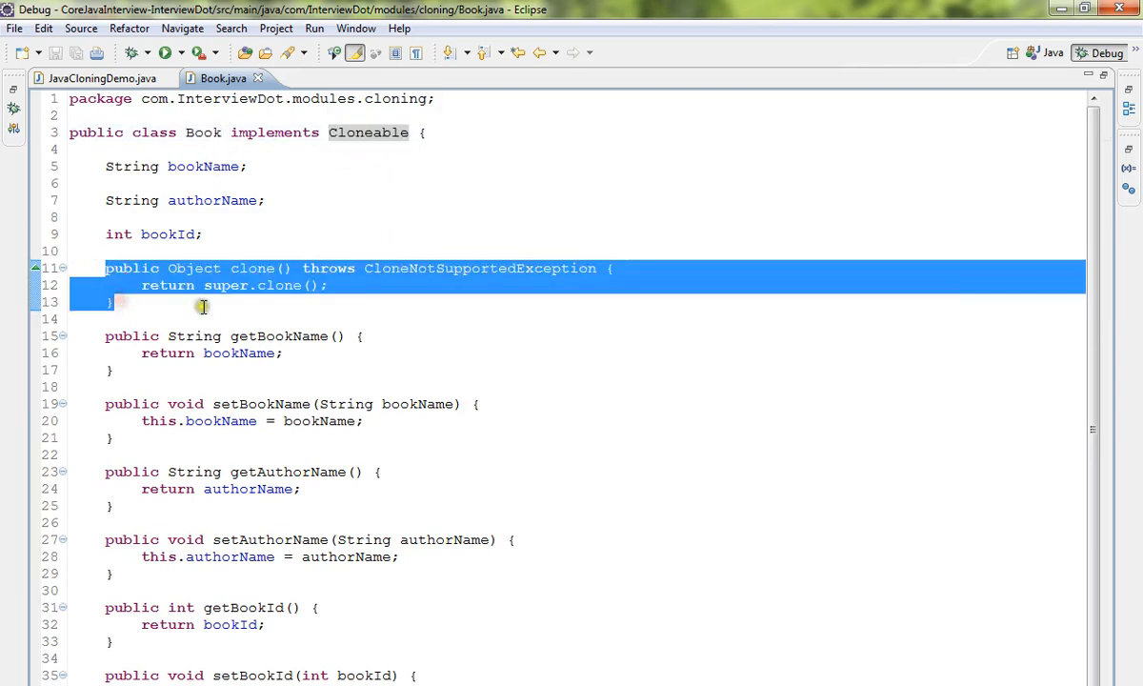
pyautogui.click(95, 78)
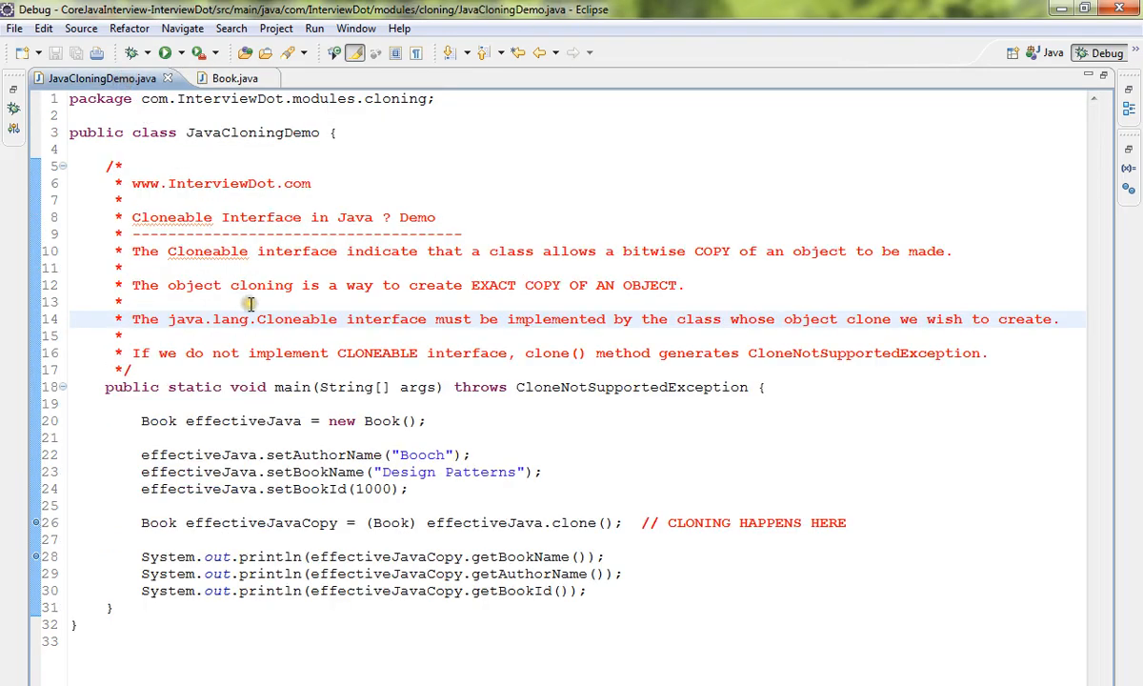
pyautogui.moveTo(543, 285)
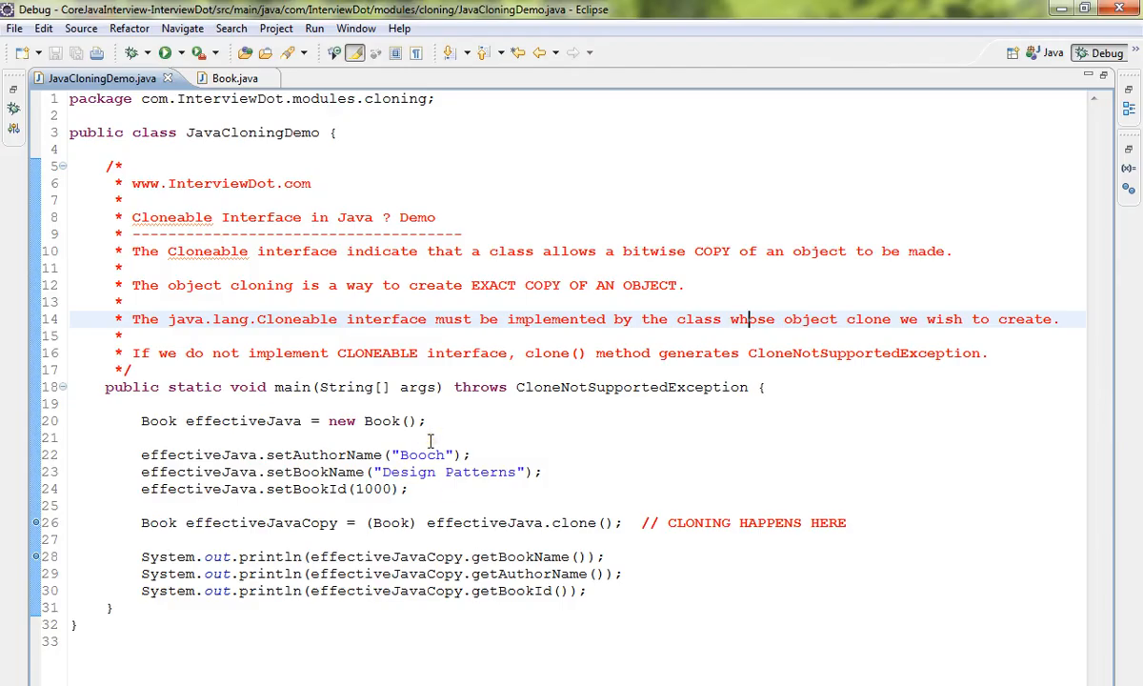
pyautogui.moveTo(355, 336)
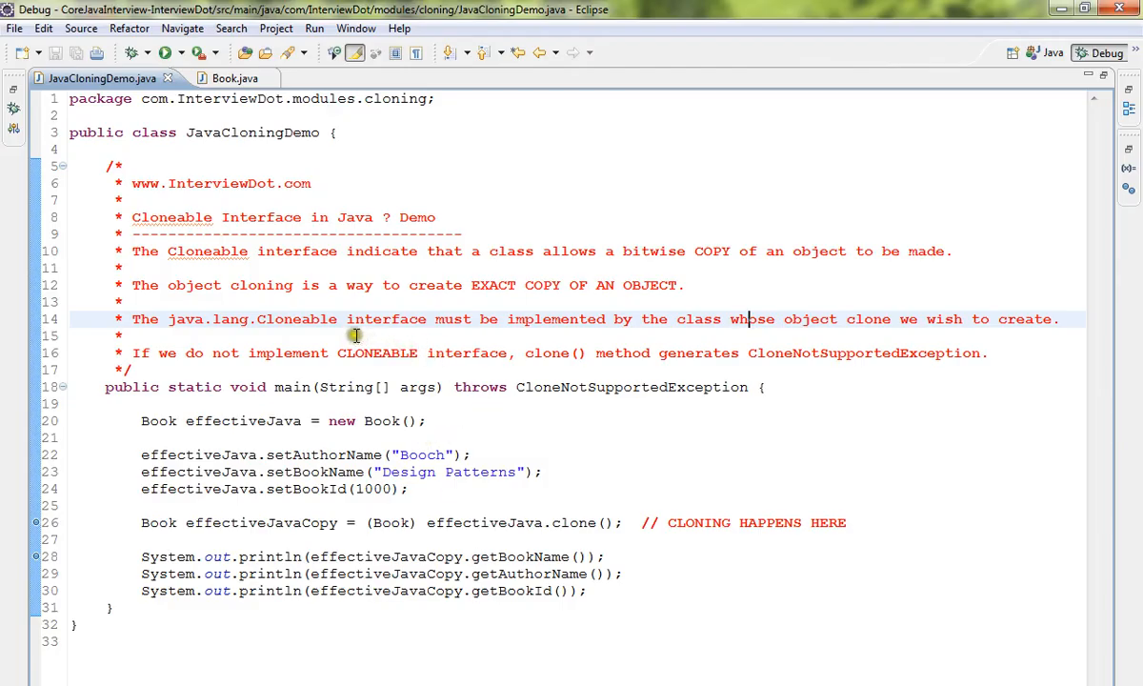
pyautogui.moveTo(595, 326)
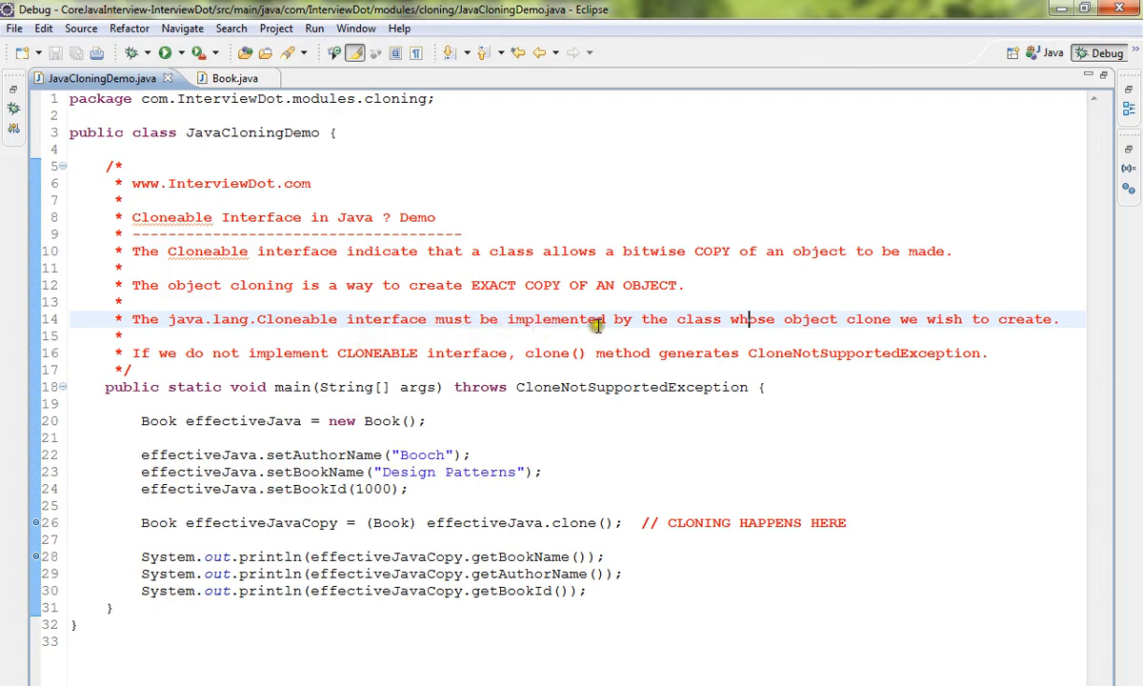
pyautogui.moveTo(912, 322)
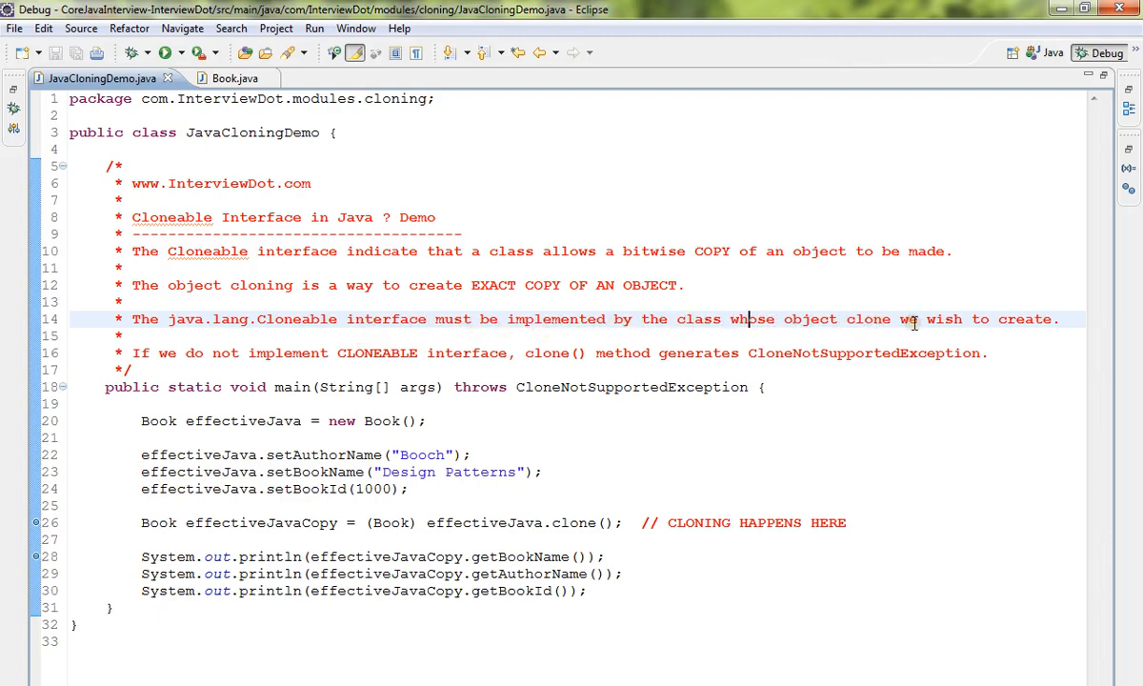
pyautogui.click(225, 78)
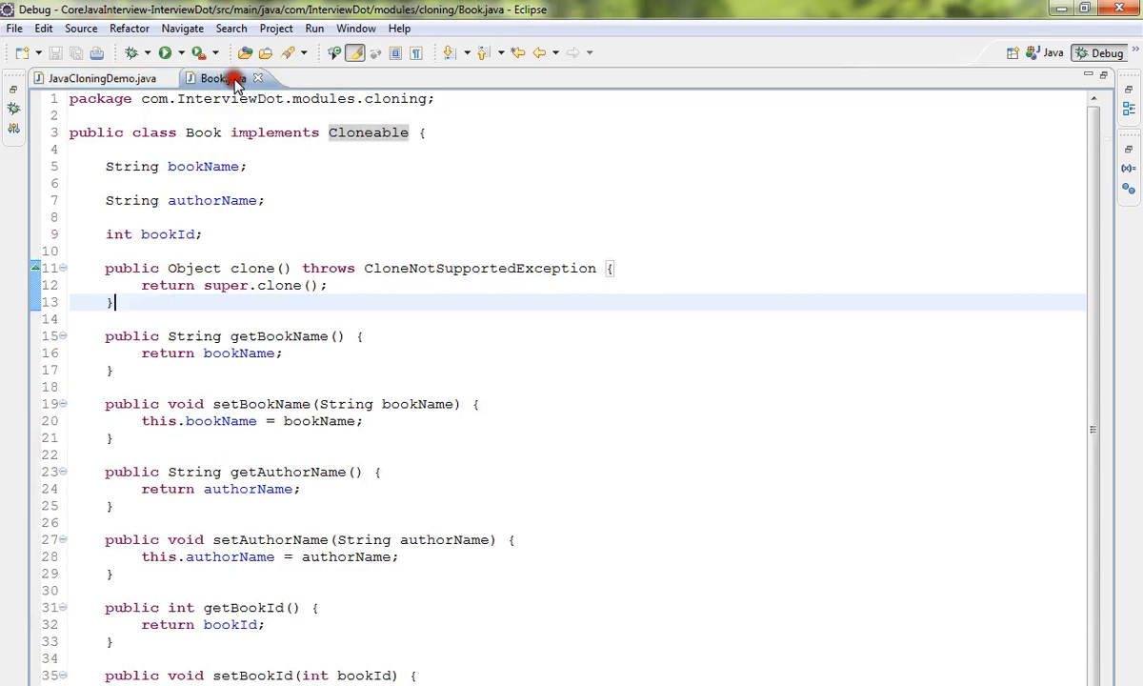
pyautogui.doubleClick(202, 134)
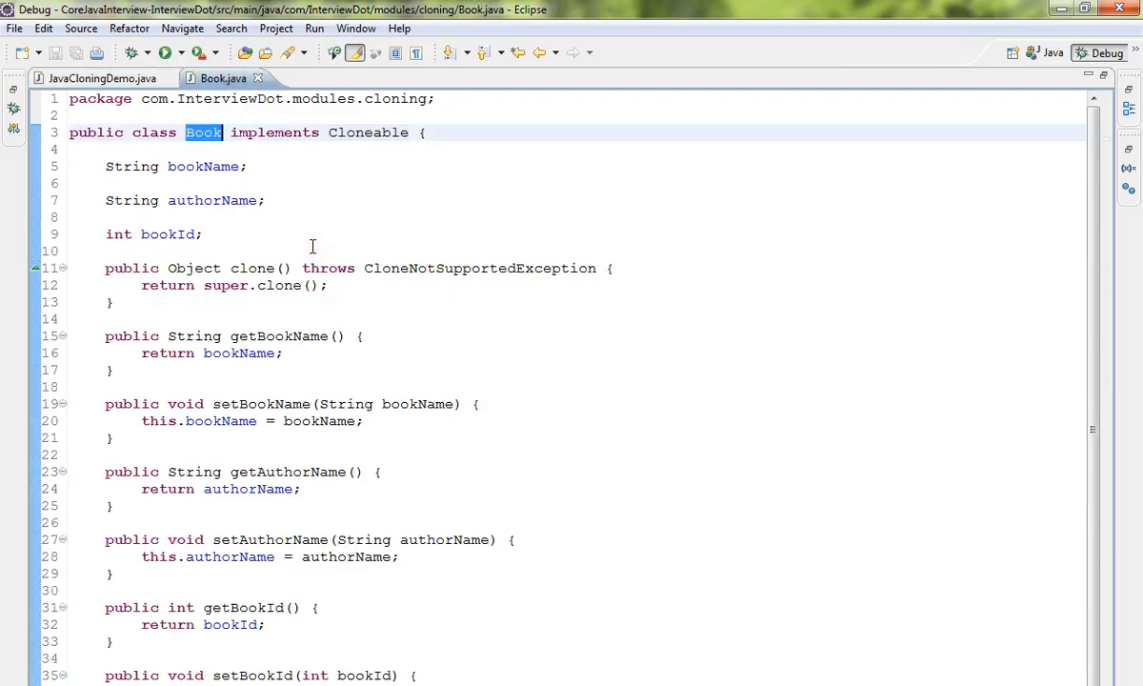
# Back in JavaCloningDemo, highlight CloneNotSupportedException in the cloning comment block
pyautogui.click(99, 76)
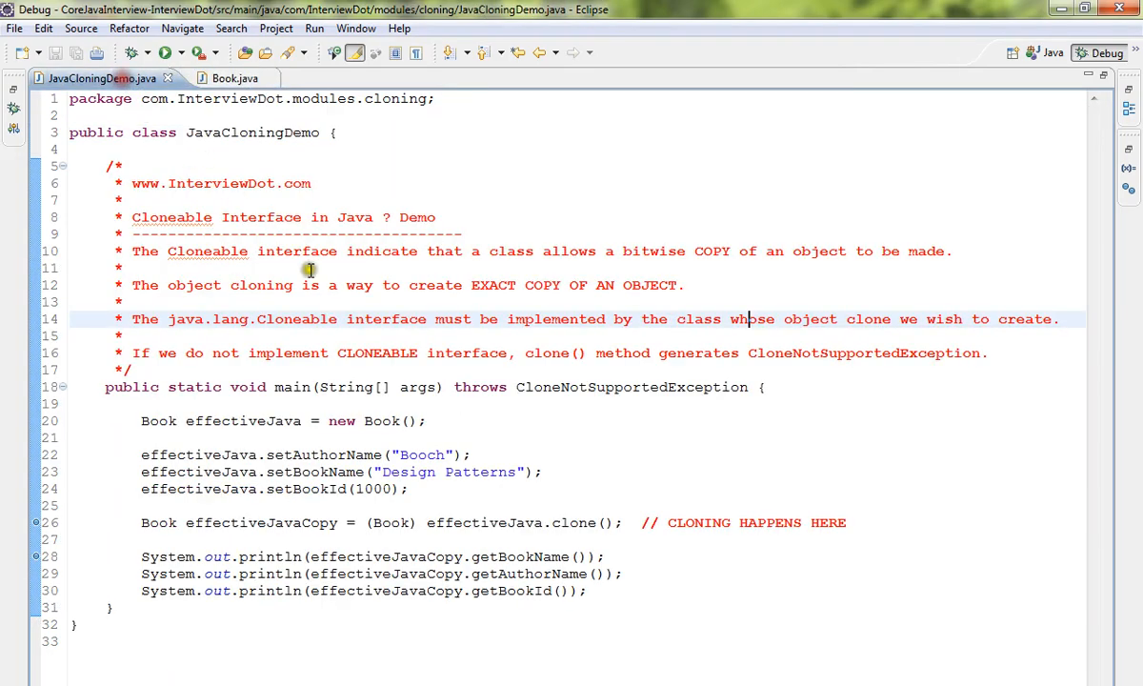
pyautogui.moveTo(448, 367)
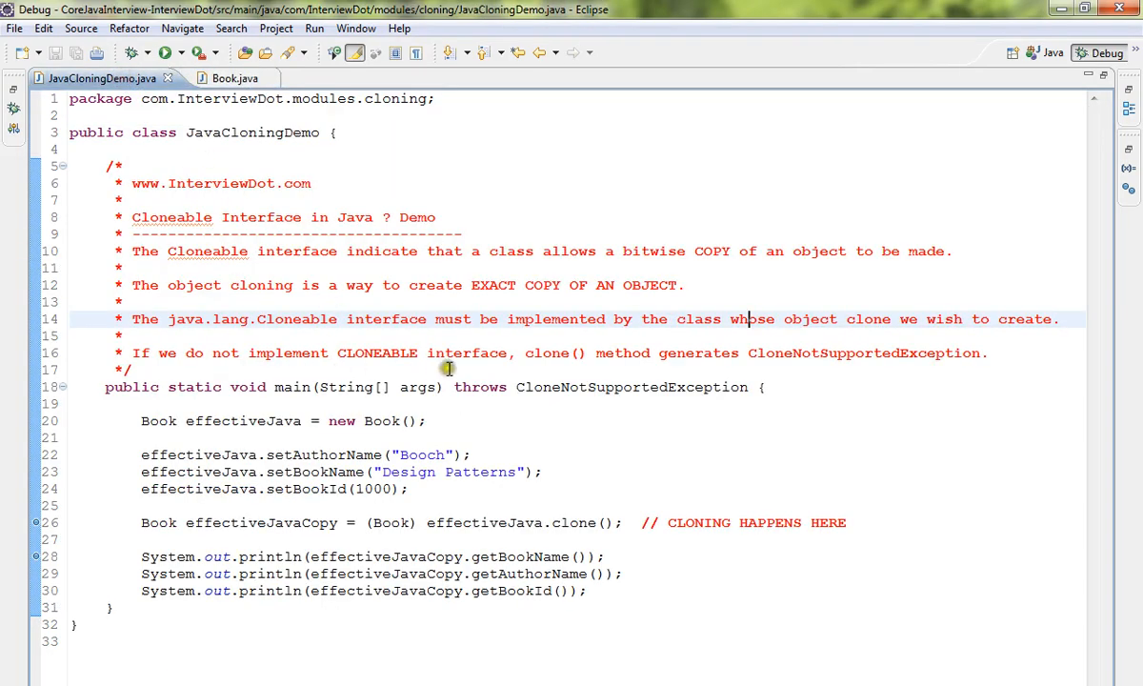
pyautogui.moveTo(809, 353)
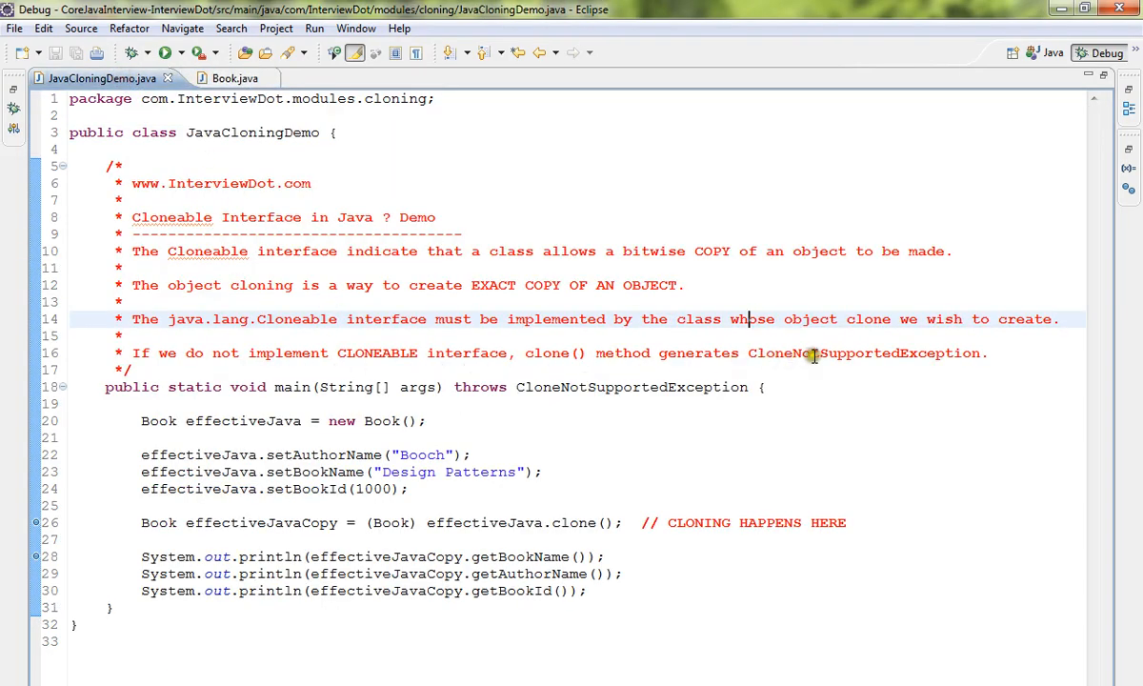
pyautogui.doubleClick(861, 352)
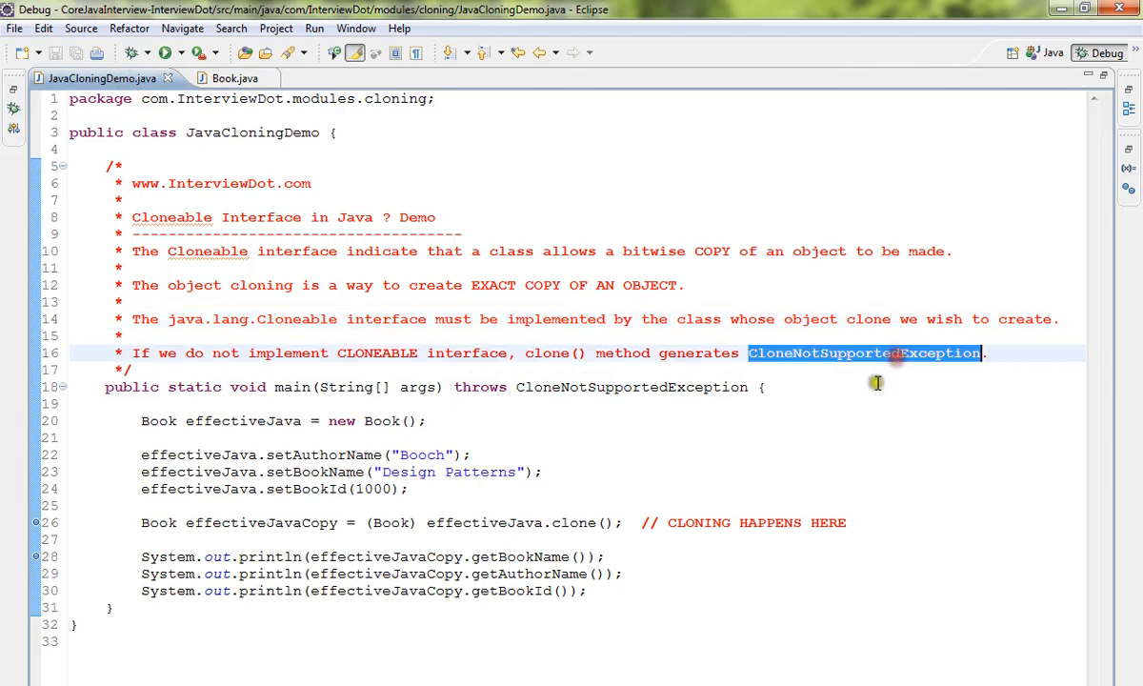
pyautogui.click(372, 422)
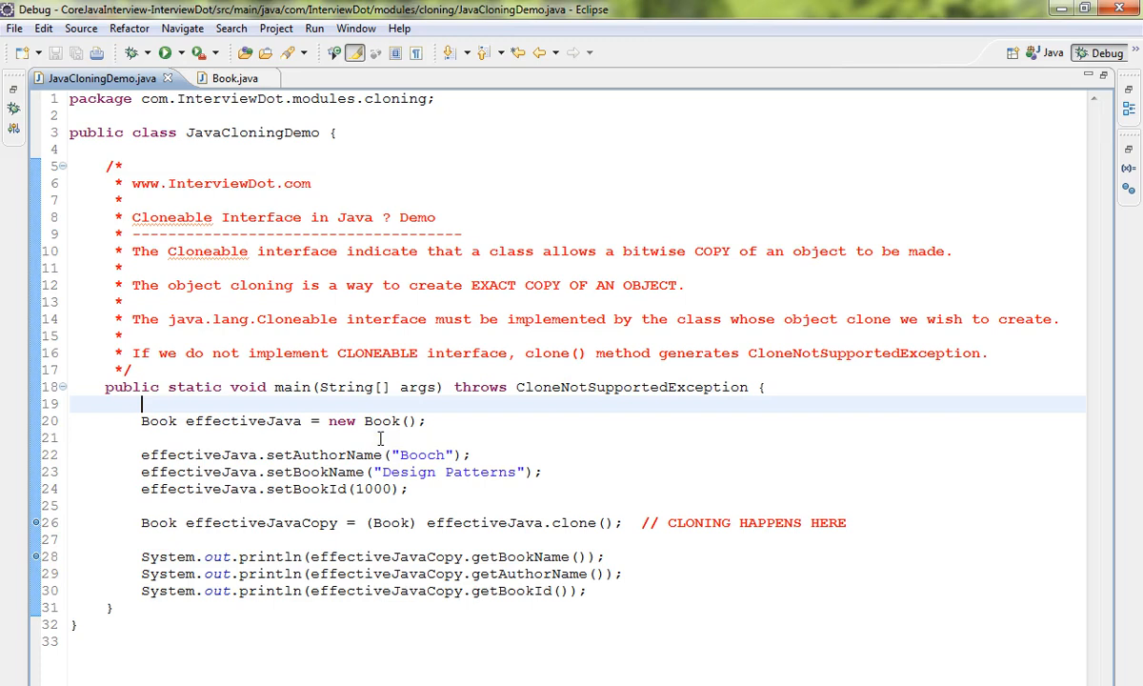
pyautogui.doubleClick(244, 421)
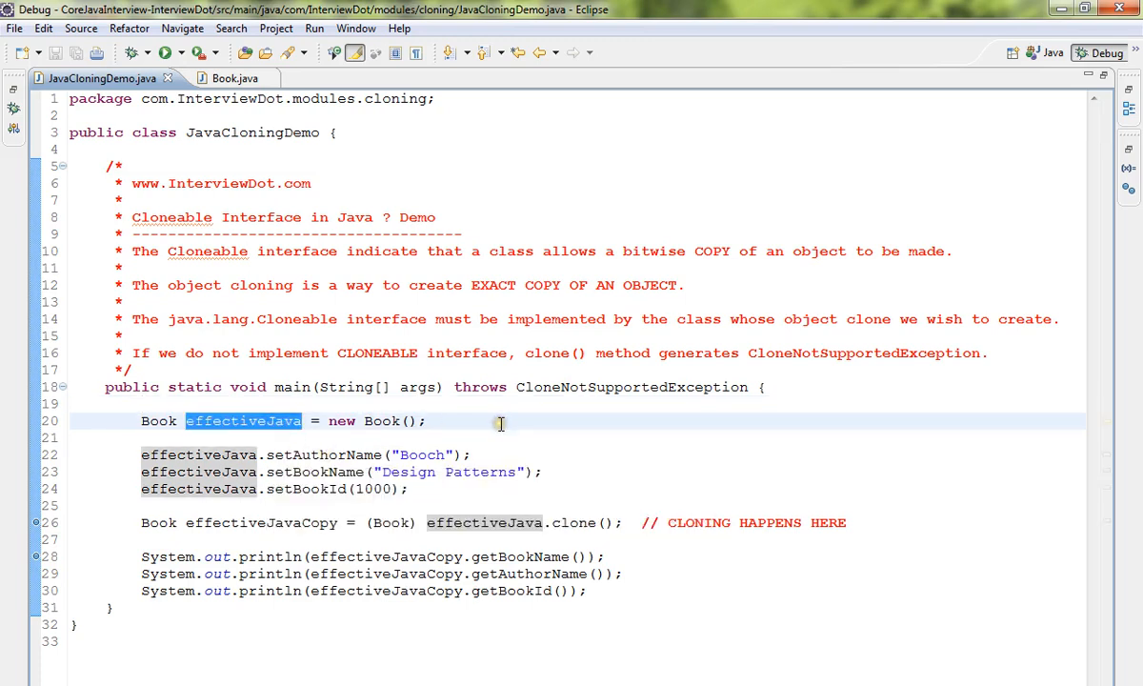
pyautogui.moveTo(434, 400)
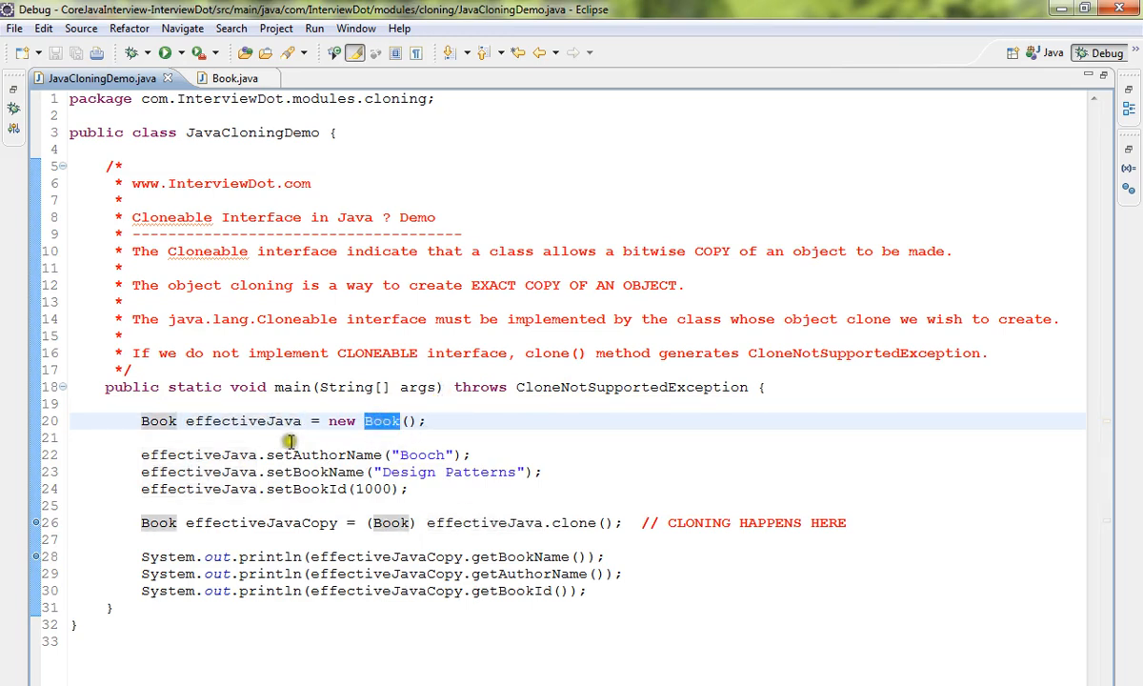
pyautogui.doubleClick(314, 472)
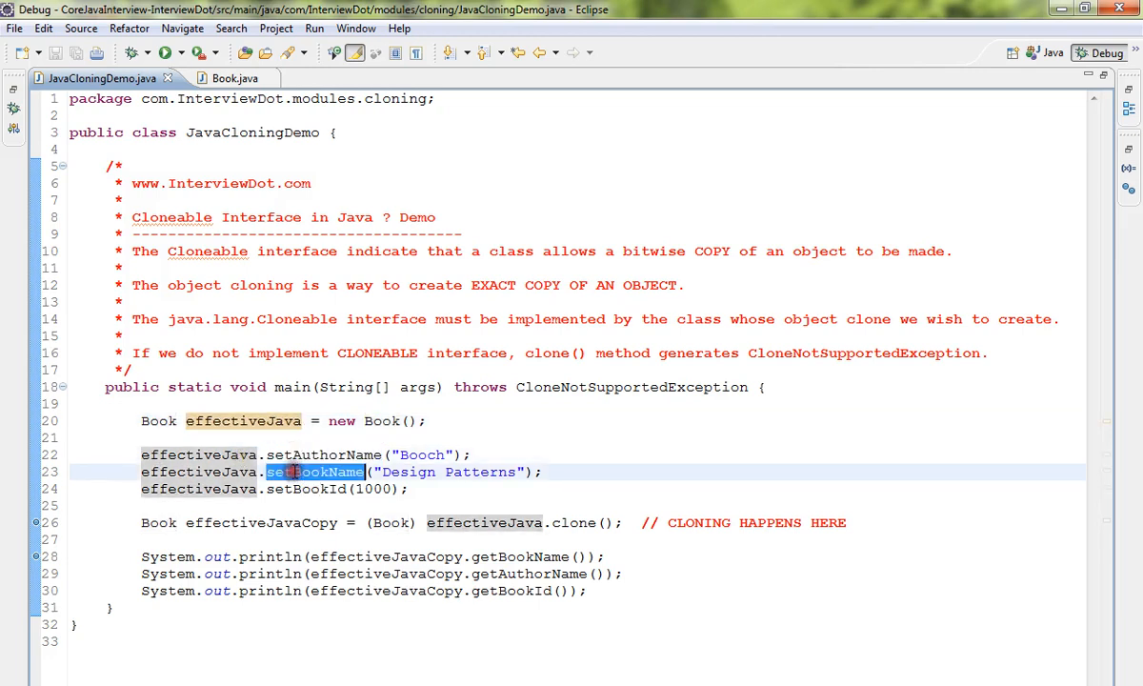
pyautogui.click(454, 545)
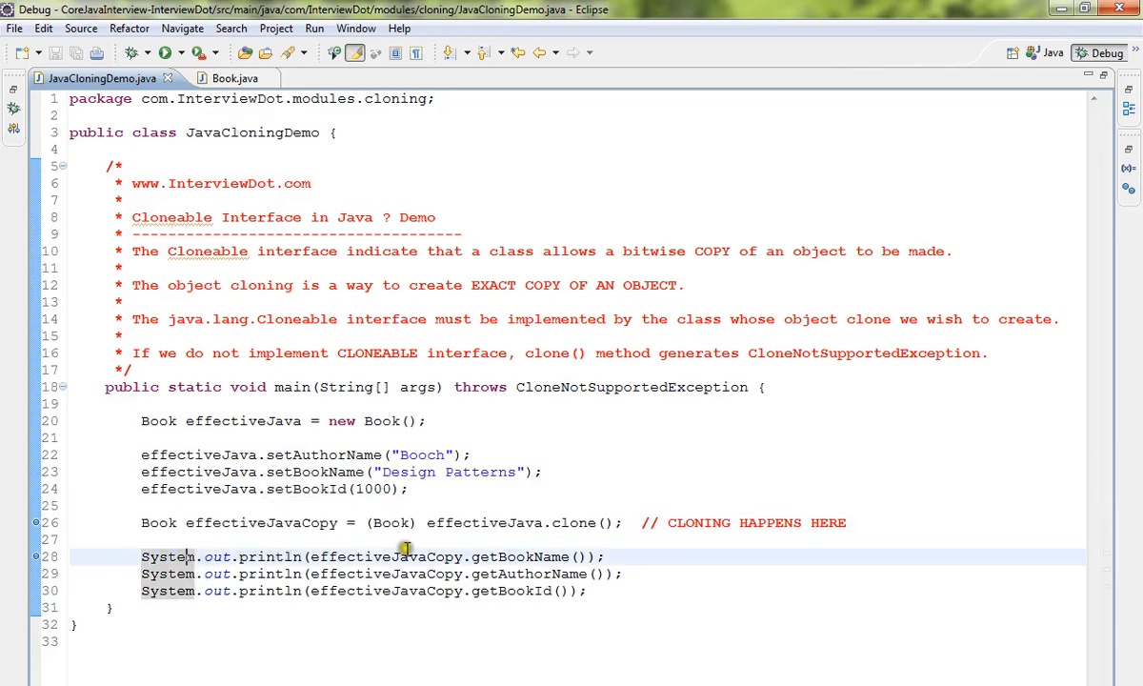
pyautogui.doubleClick(573, 522)
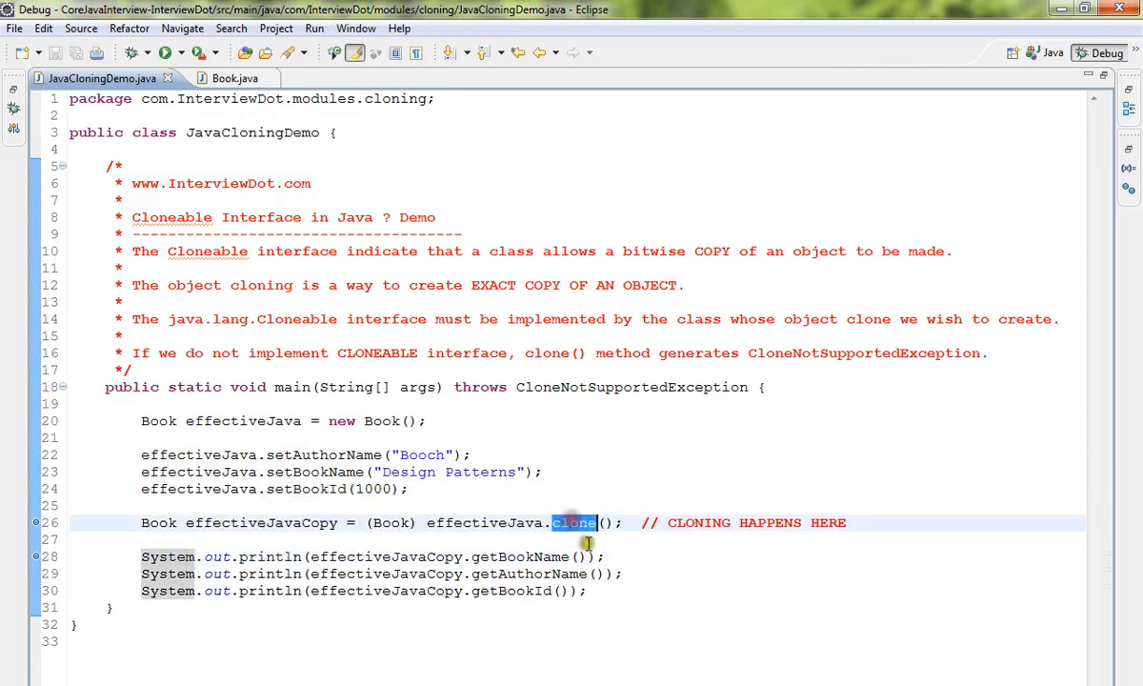
pyautogui.click(215, 79)
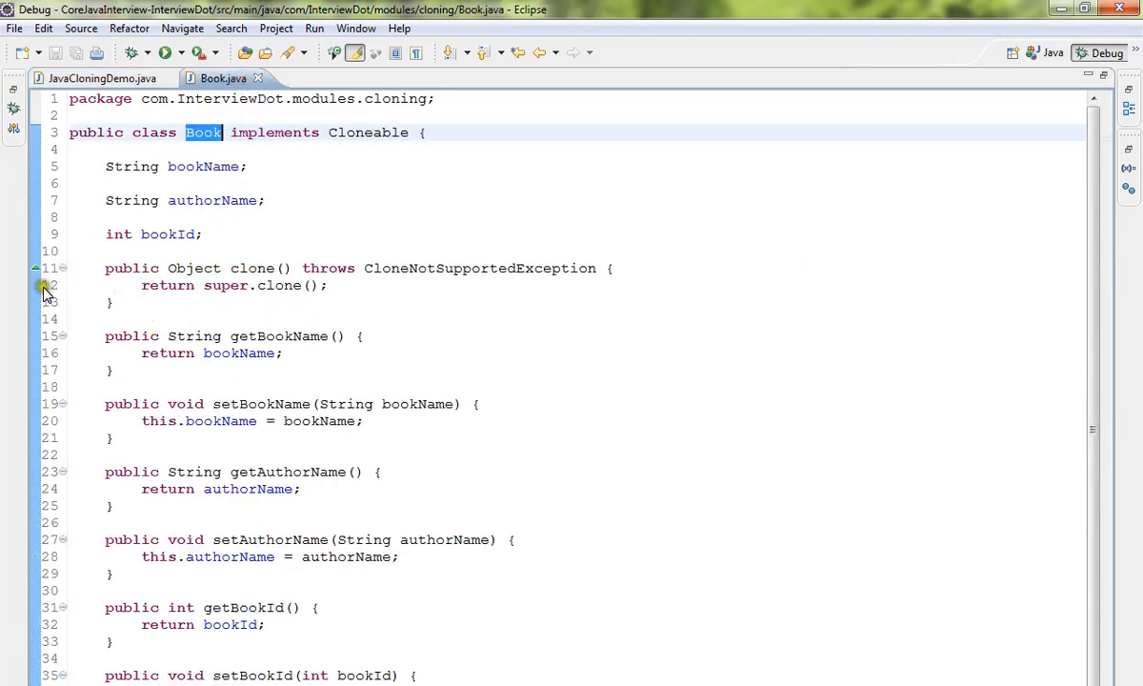
pyautogui.click(95, 78)
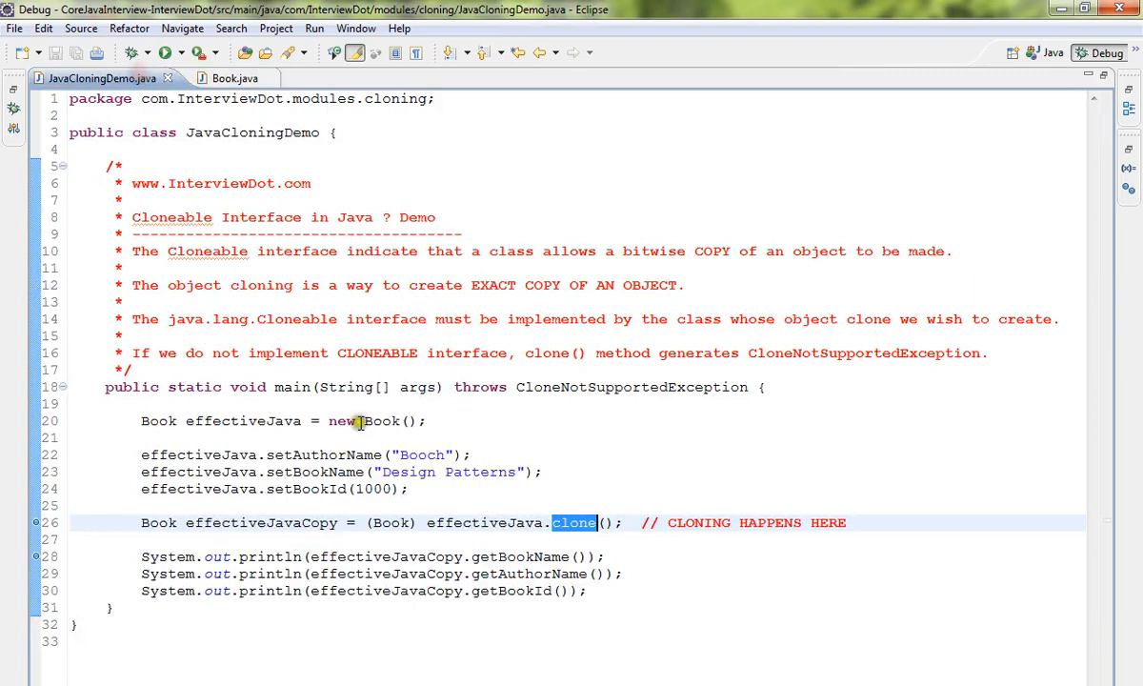
pyautogui.moveTo(315, 217)
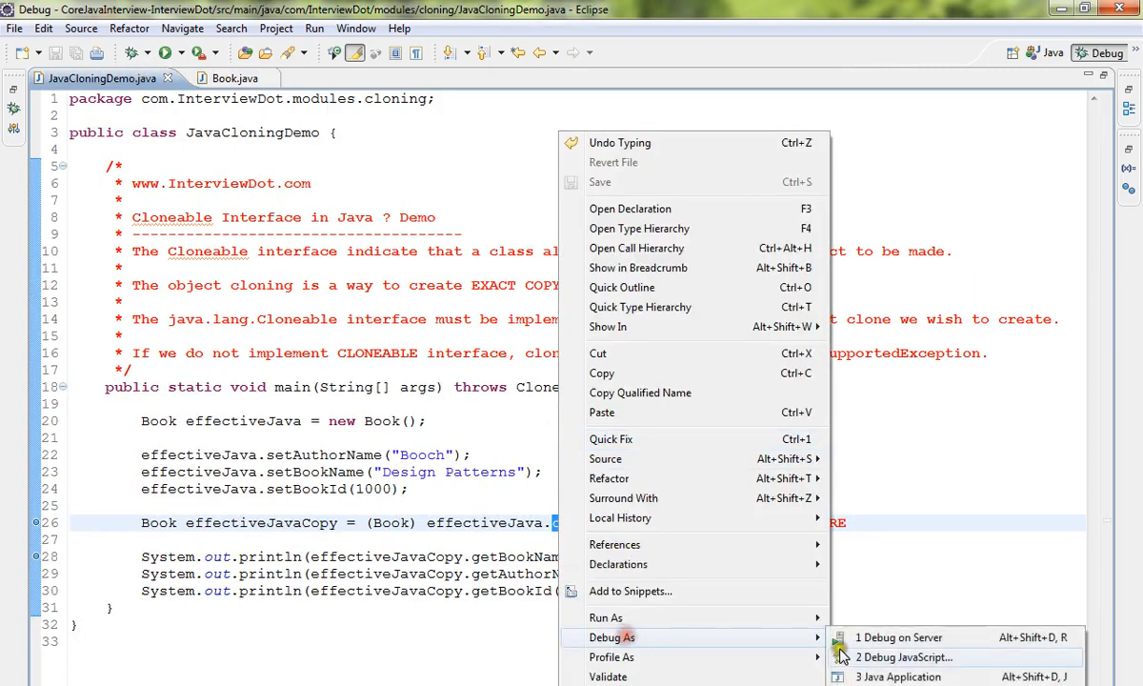
# Debug JavaCloningDemo as a Java Application, pause in Book.clone(), then resume to termination
pyautogui.click(899, 677)
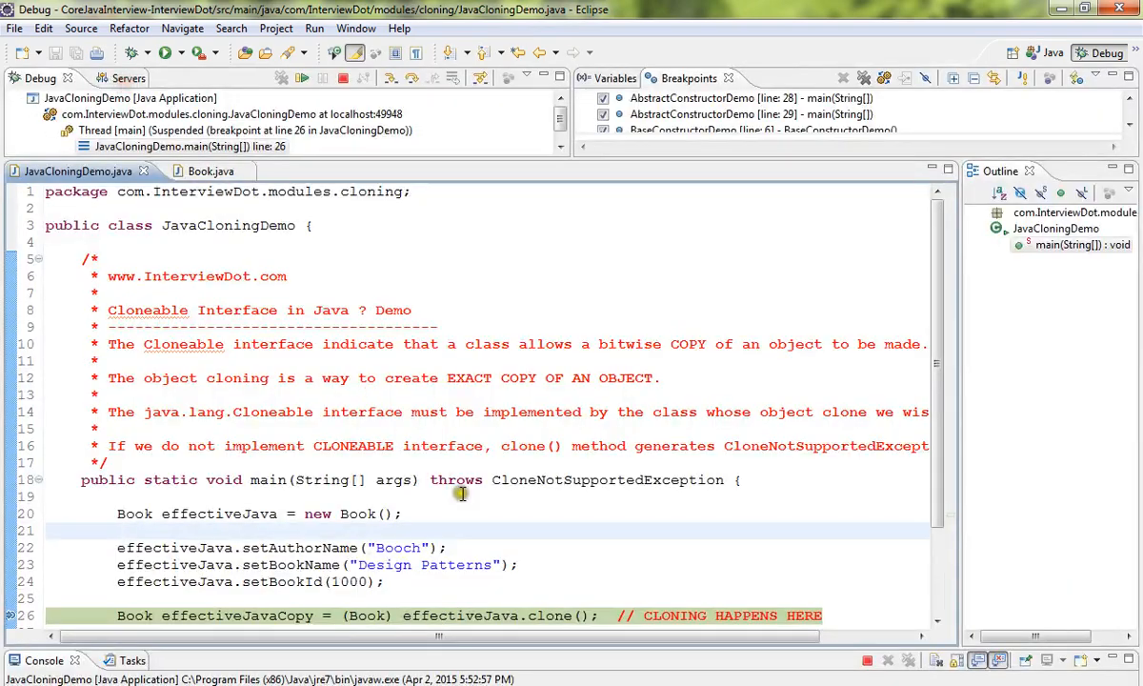
pyautogui.scroll(-3)
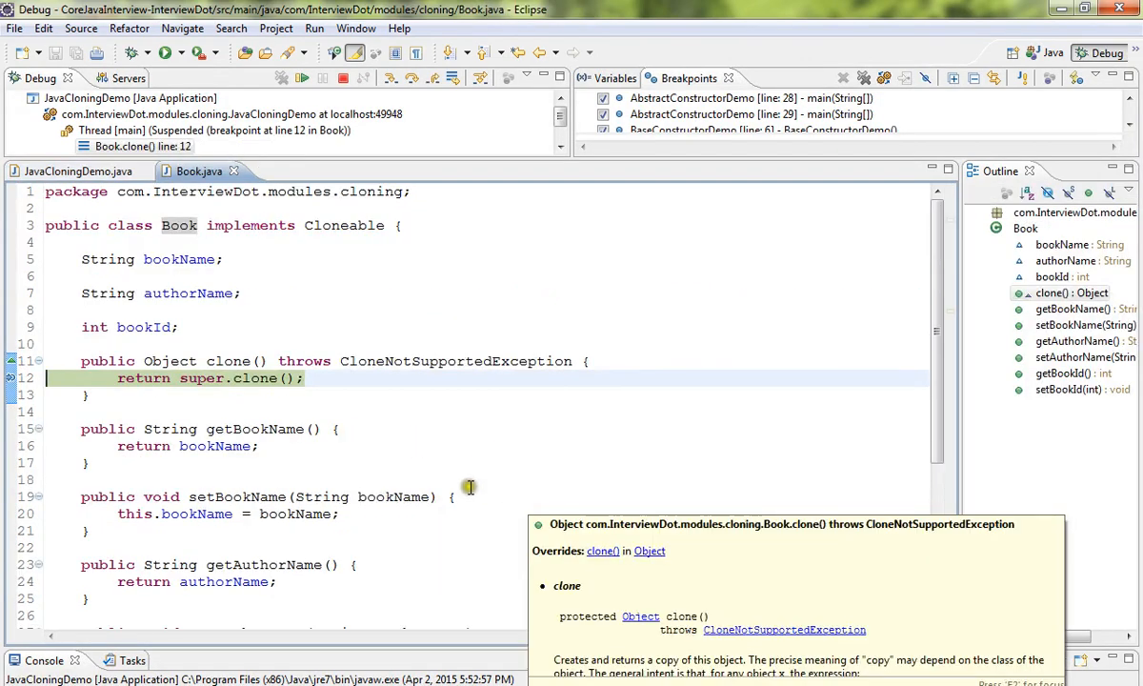
pyautogui.click(76, 171)
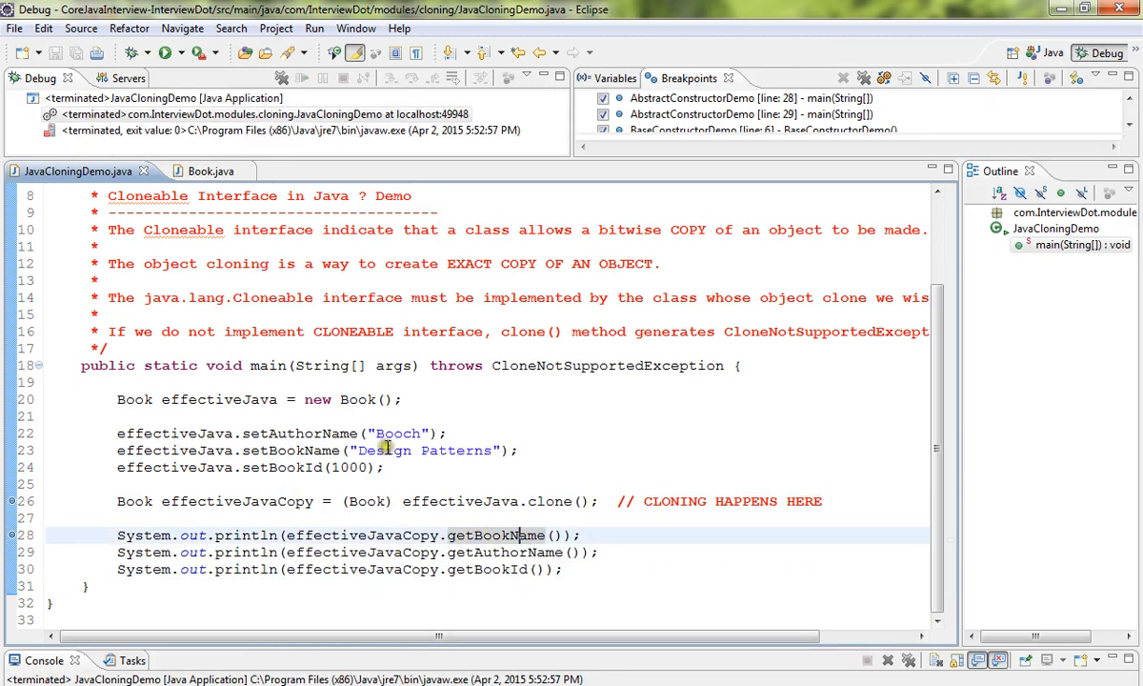
pyautogui.moveTo(484, 503)
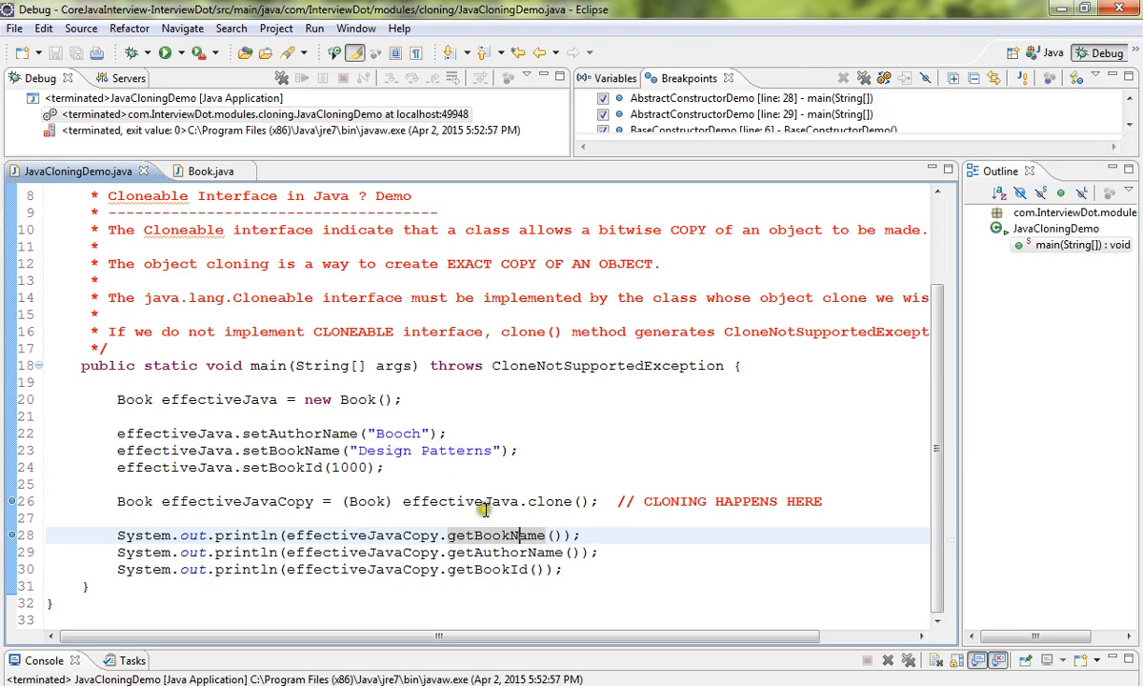